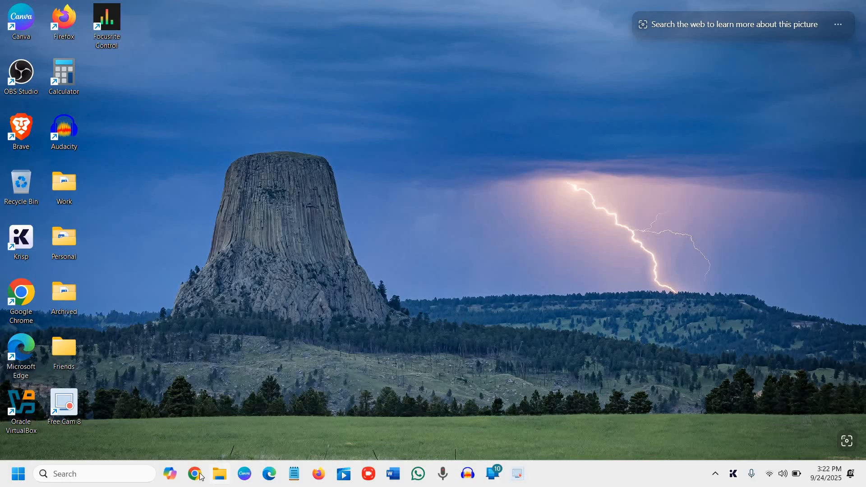
mouse_move(297, 290)
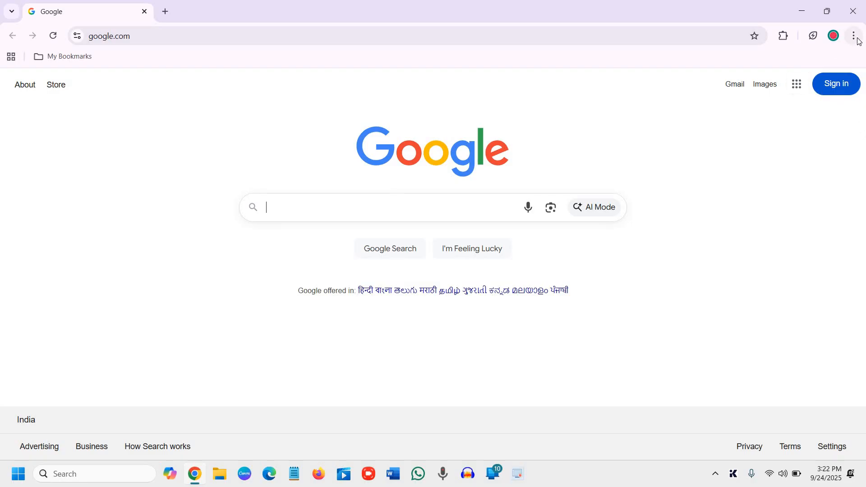
Open Chrome's three-dot main menu over the Google homepage
left_click(854, 35)
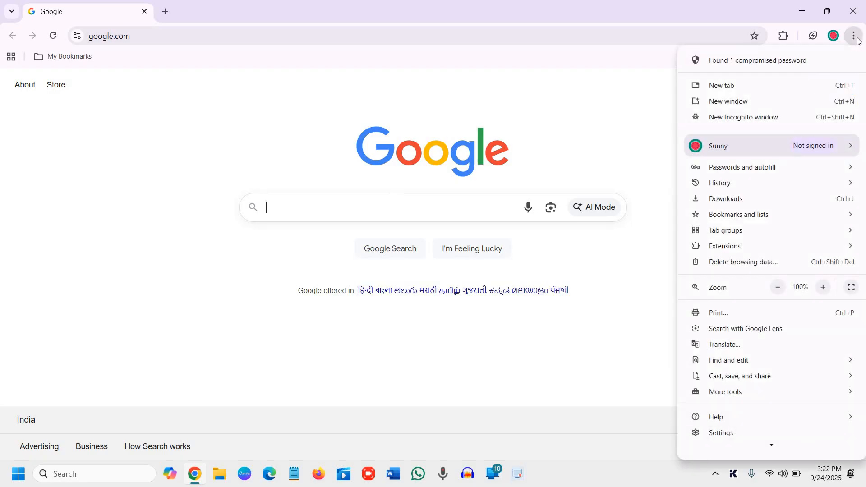
mouse_move(842, 64)
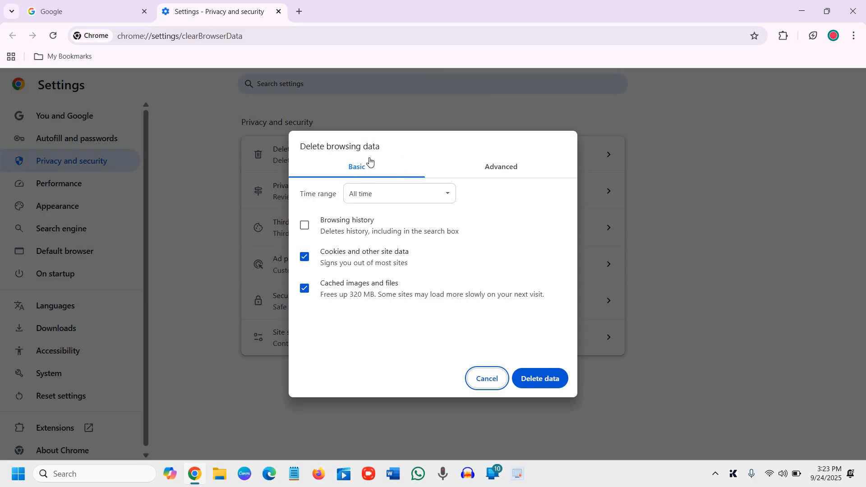
Try Last hour and Last 7 days, settle on All time, and tick Browsing history
left_click(398, 194)
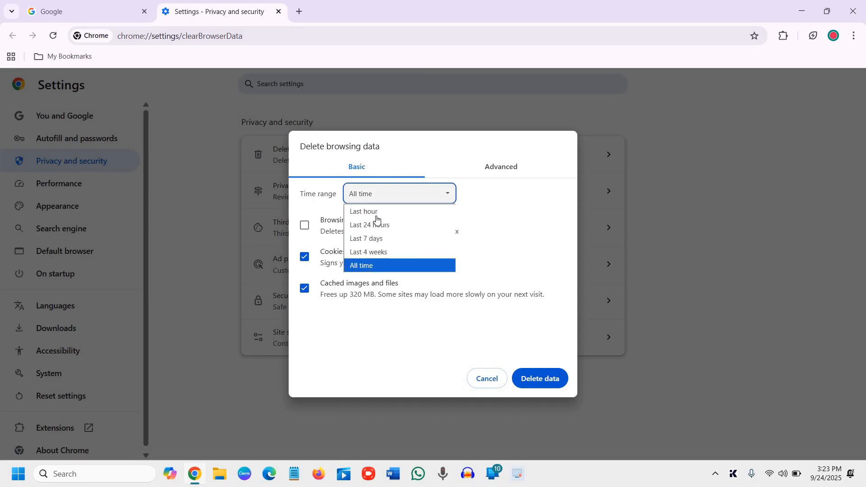
left_click(363, 211)
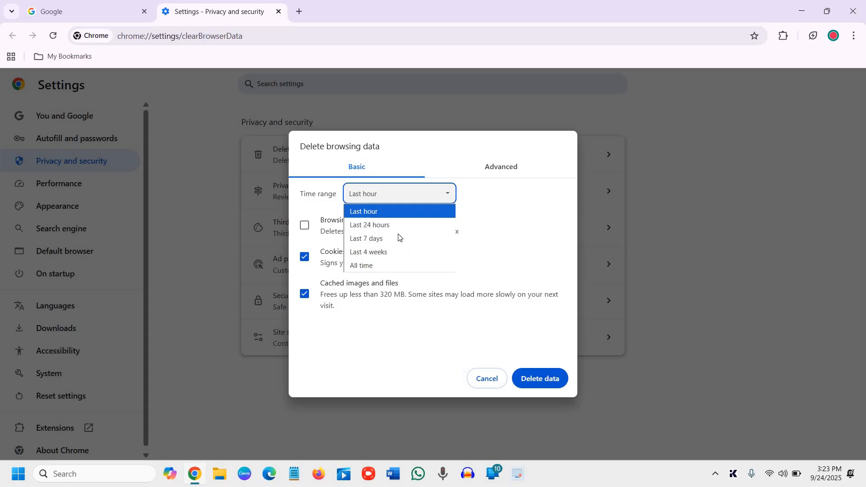
left_click(369, 224)
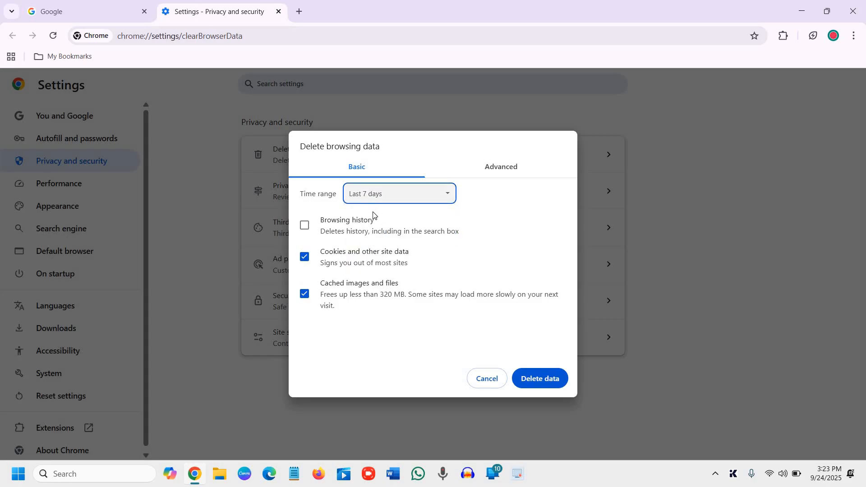
left_click(399, 194)
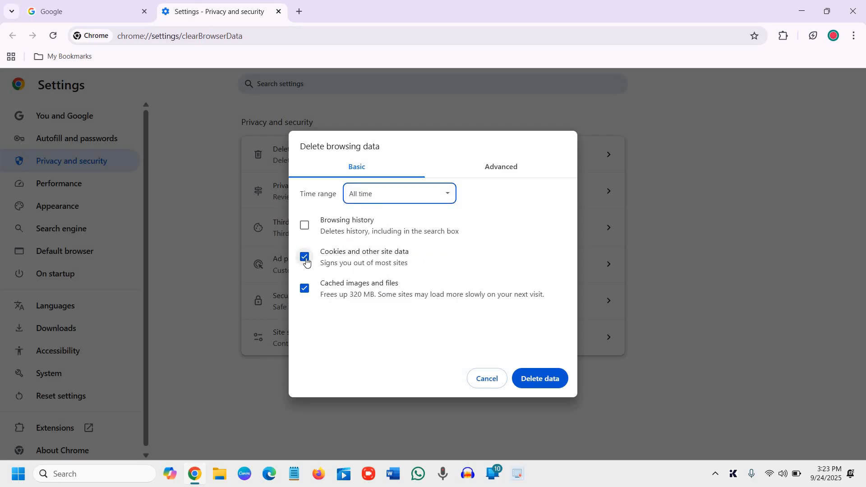
mouse_move(333, 261)
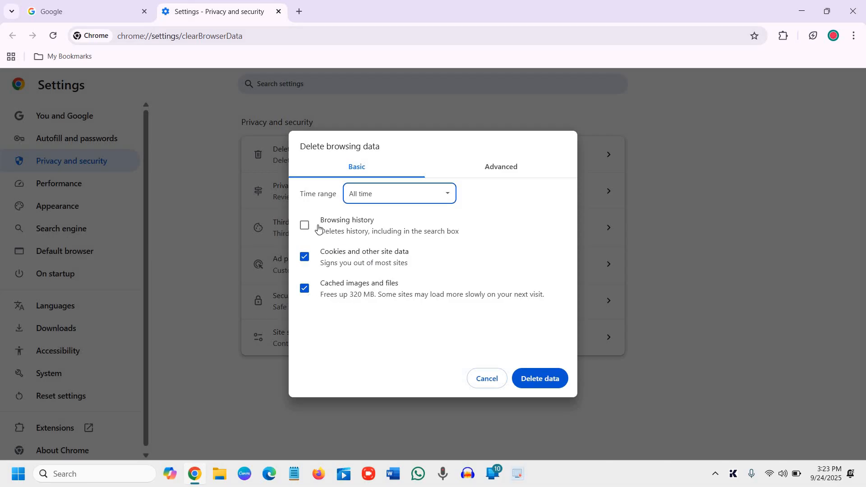
left_click(305, 225)
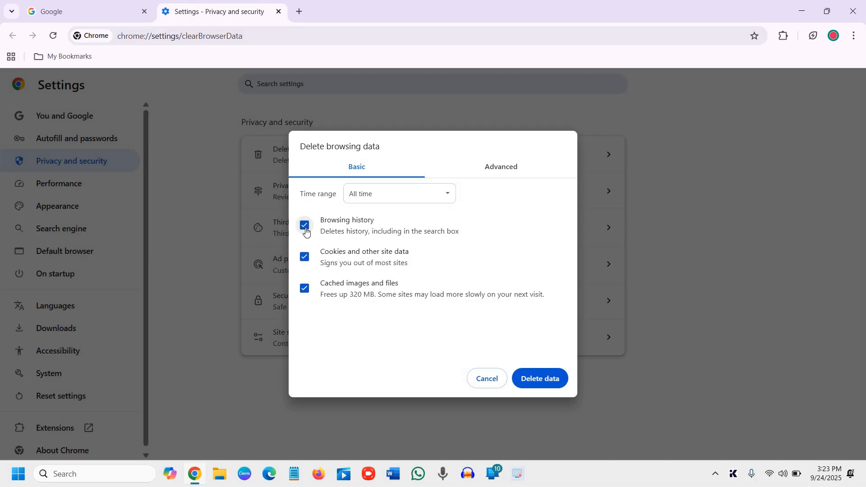
mouse_move(511, 176)
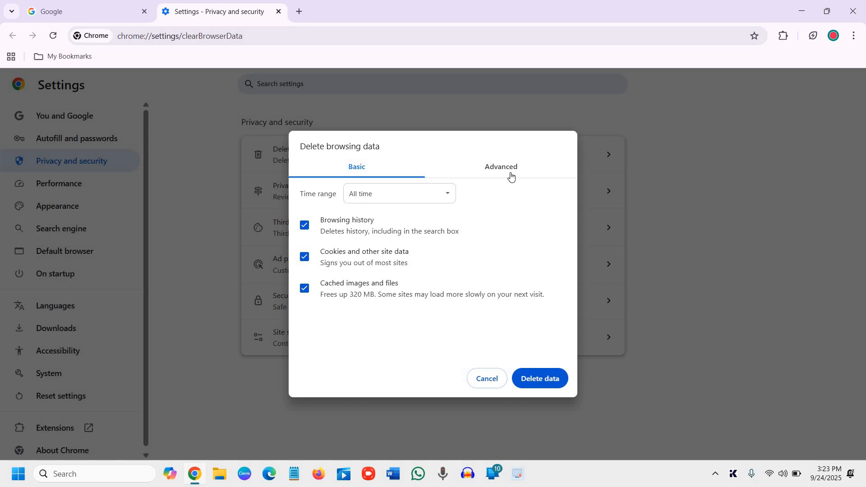
Switch to the Advanced tab and scroll through download history, passwords, autofill and site settings
left_click(499, 166)
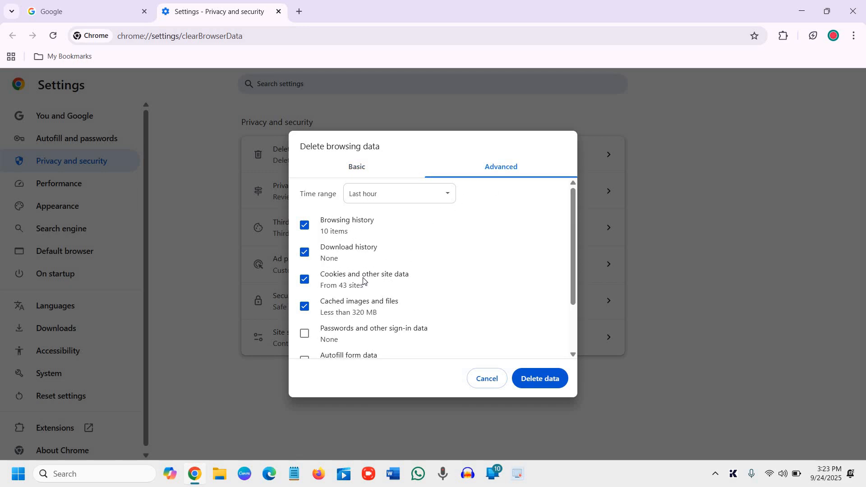
scroll("down", 3)
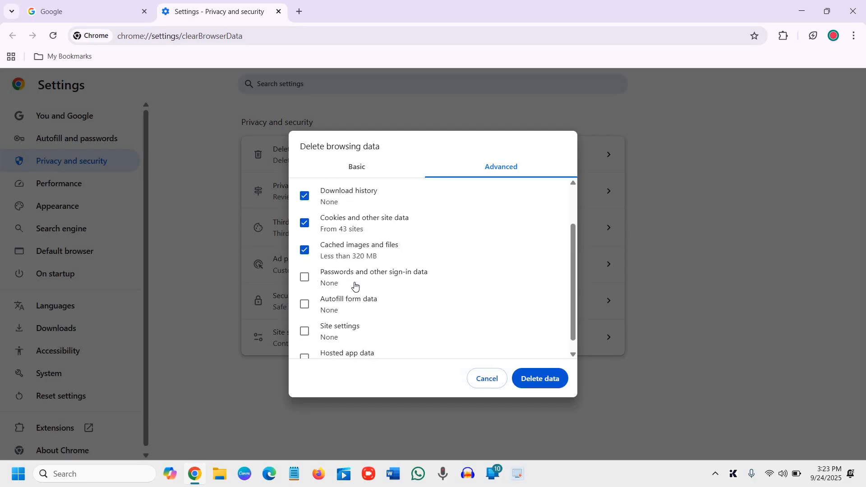
scroll("down", 3)
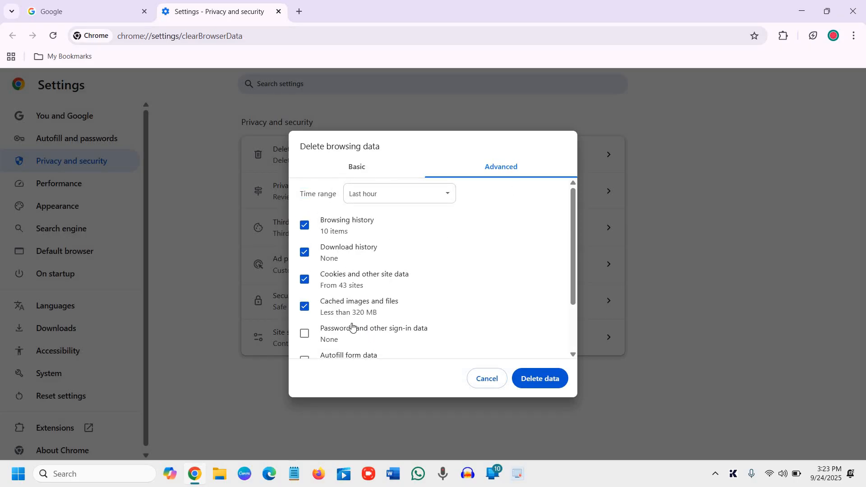
scroll("down", 3)
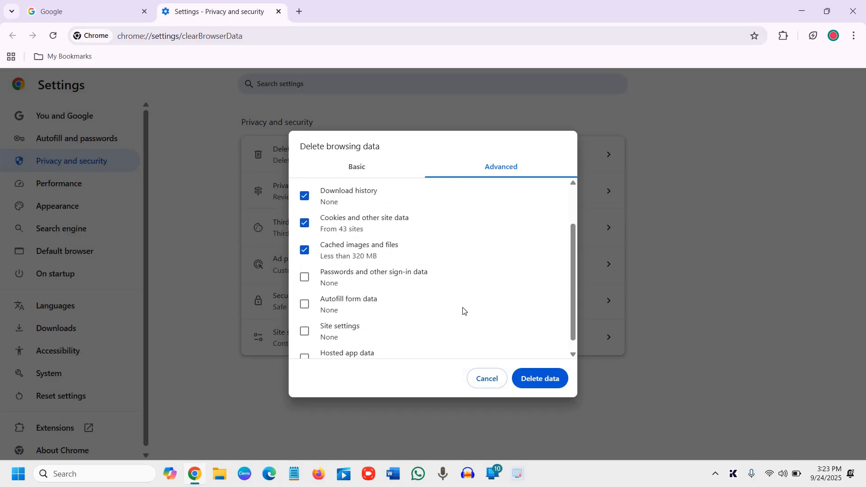
Return to the Basic tab, delete the all-time data, and minimize Chrome
left_click(356, 167)
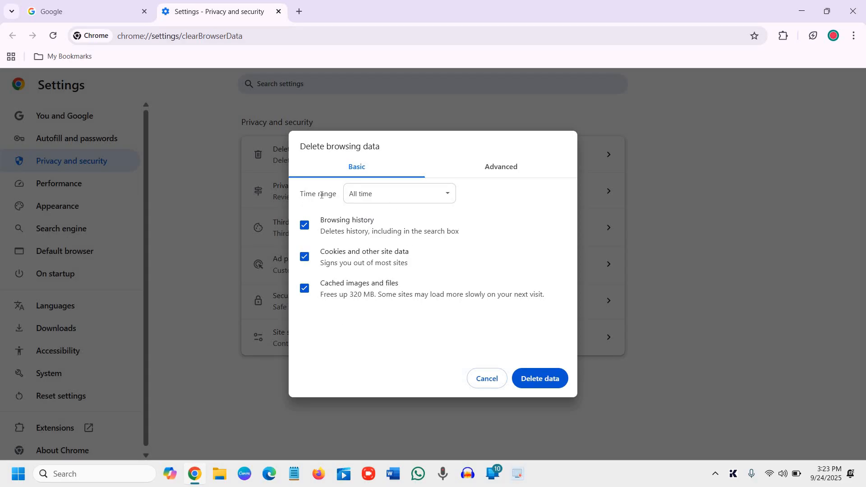
mouse_move(501, 354)
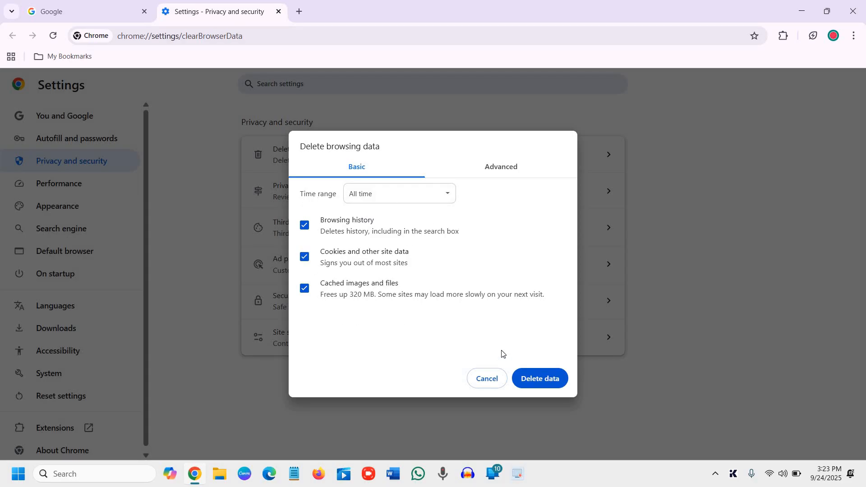
mouse_move(446, 332)
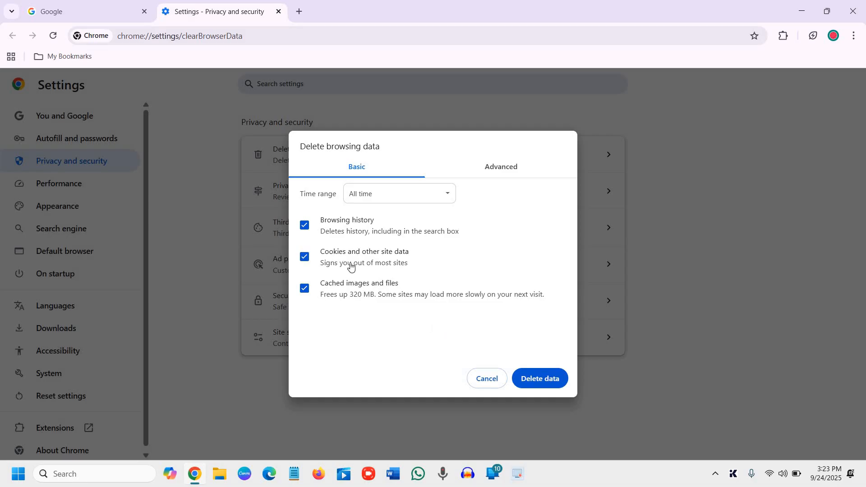
mouse_move(376, 279)
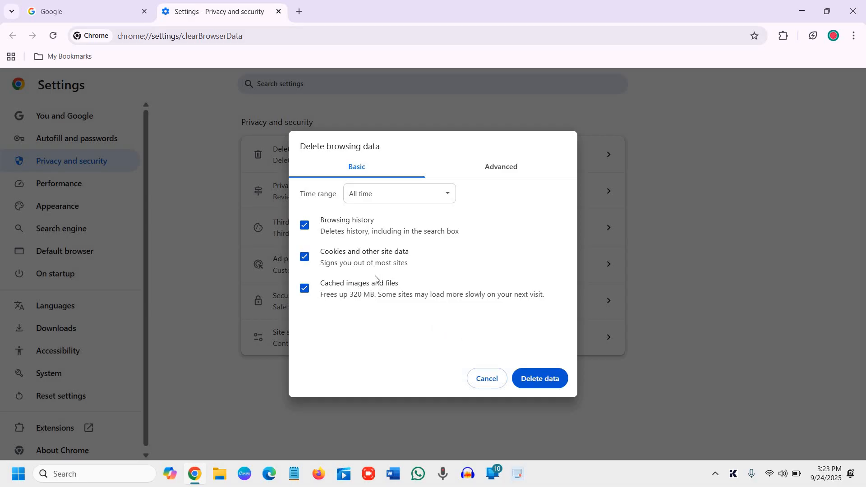
mouse_move(343, 272)
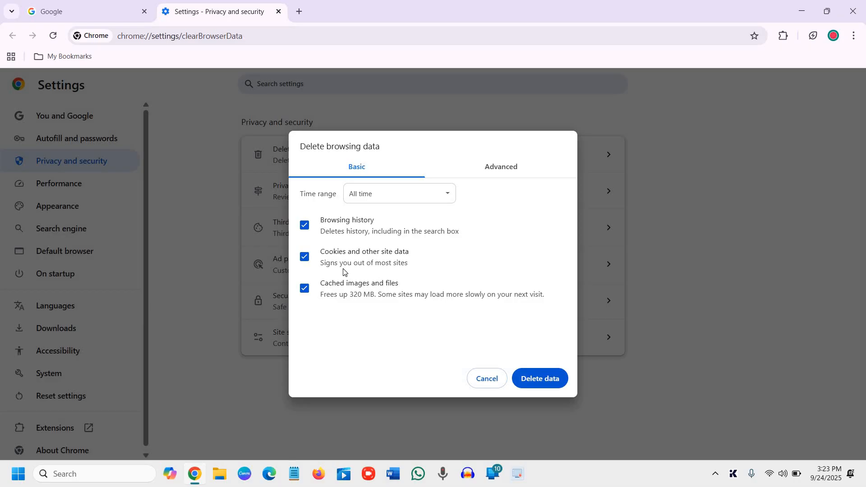
mouse_move(418, 324)
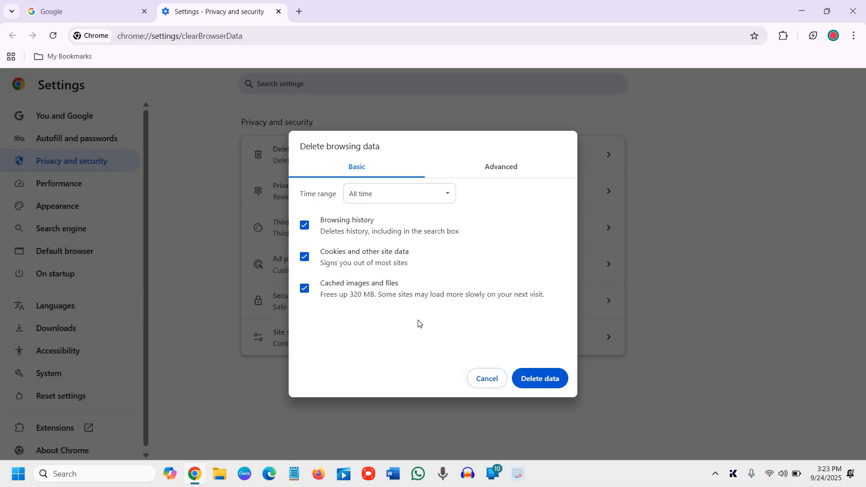
mouse_move(387, 322)
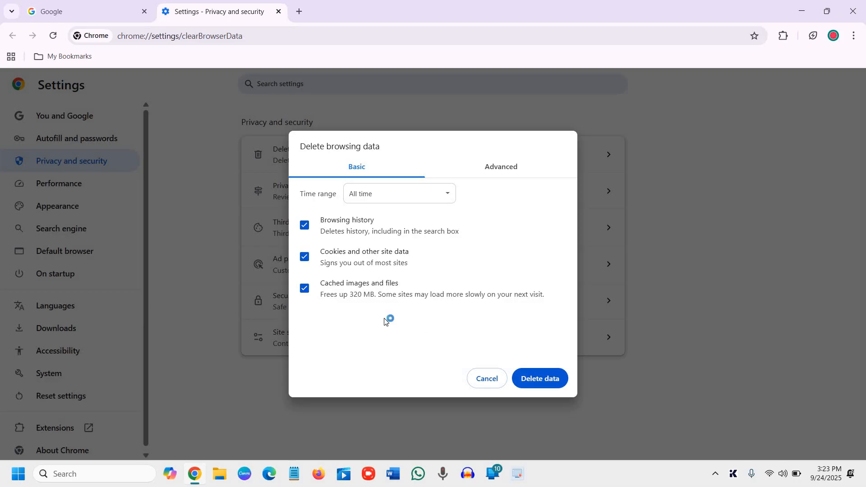
mouse_move(389, 333)
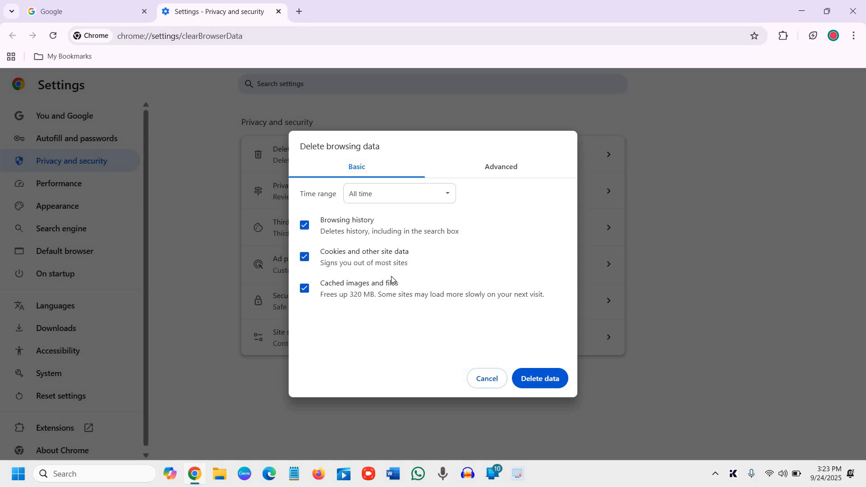
mouse_move(442, 368)
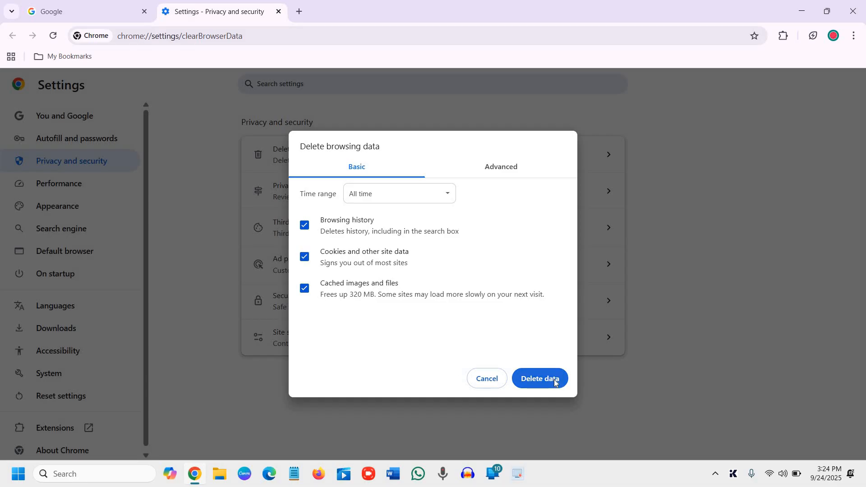
left_click(539, 378)
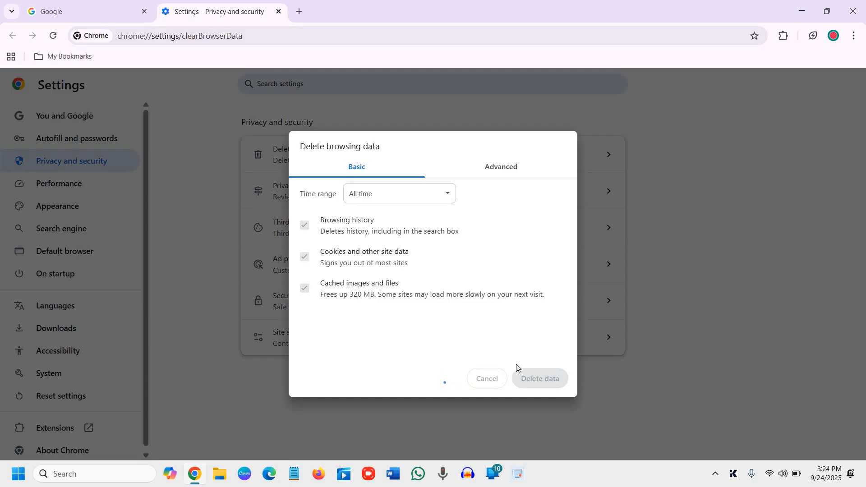
left_click(538, 378)
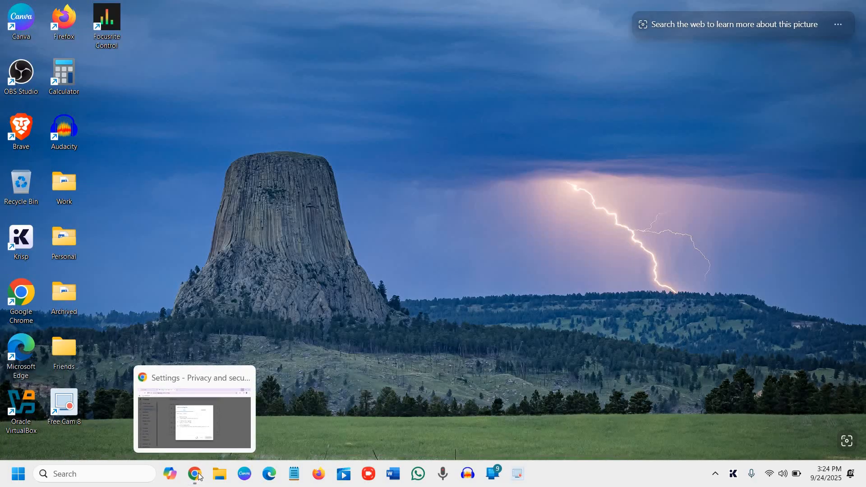
left_click(193, 473)
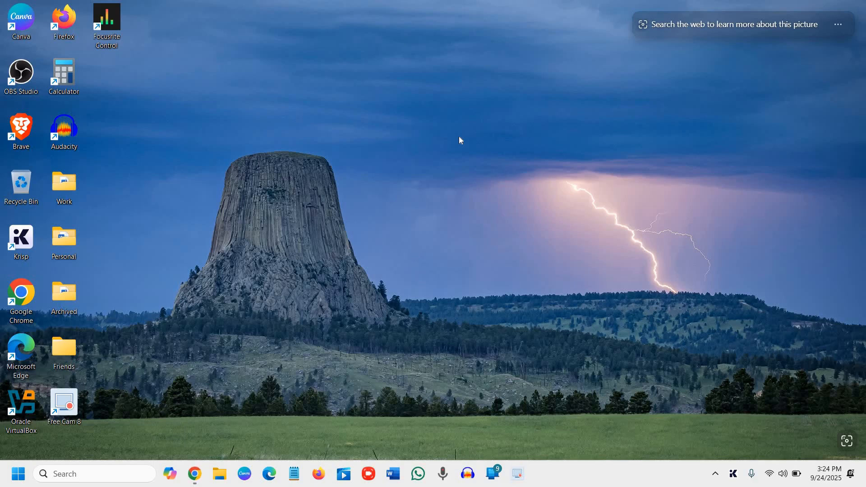
mouse_move(458, 142)
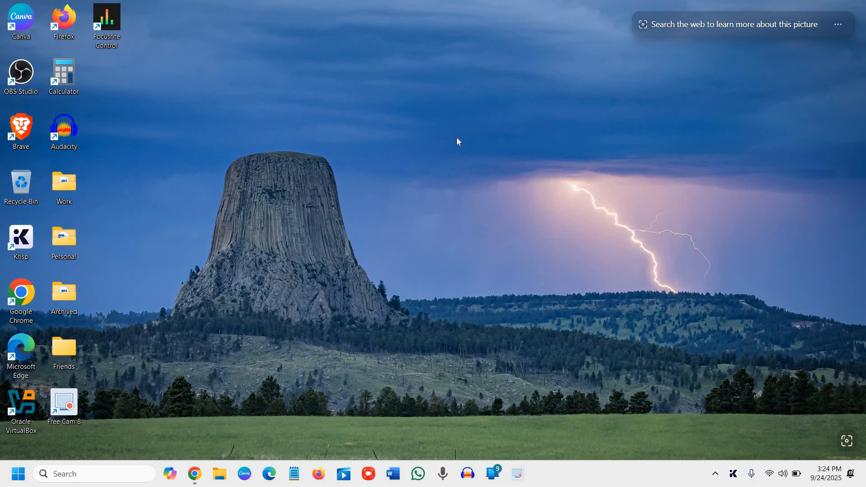